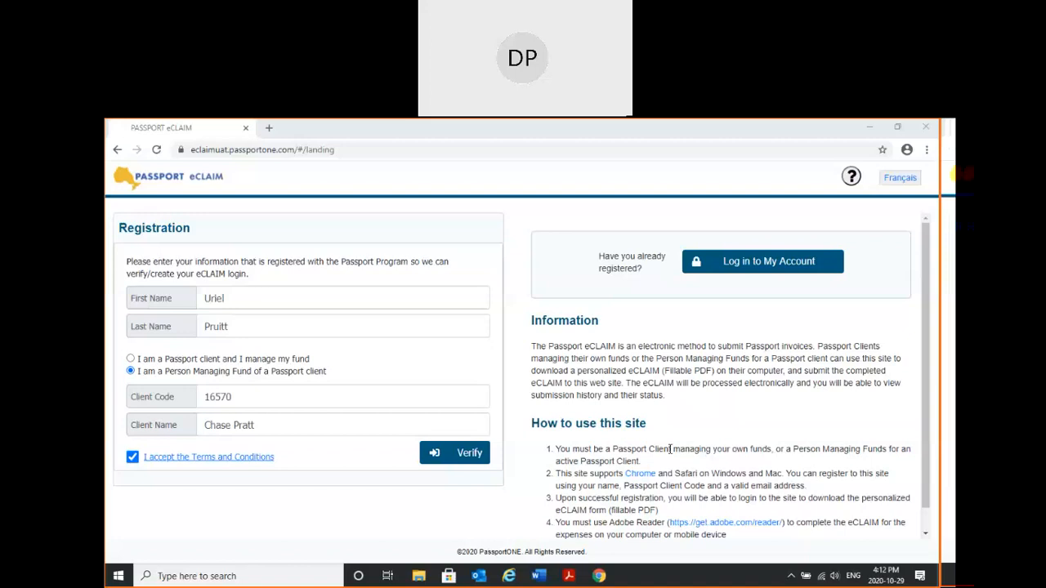
{"action": "mouse_move", "coordinate": [655, 215]}
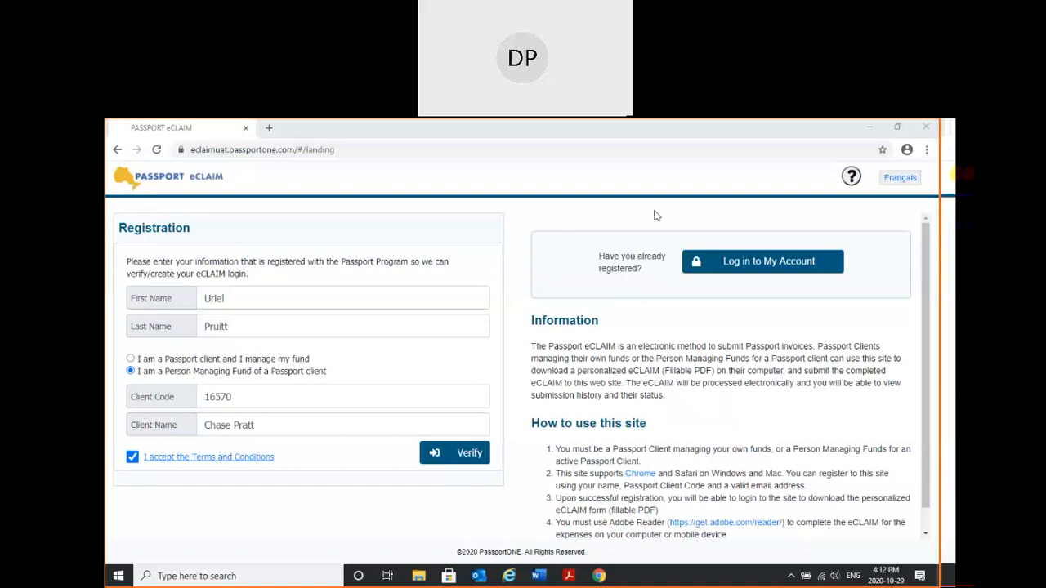
{"action": "mouse_move", "coordinate": [661, 178]}
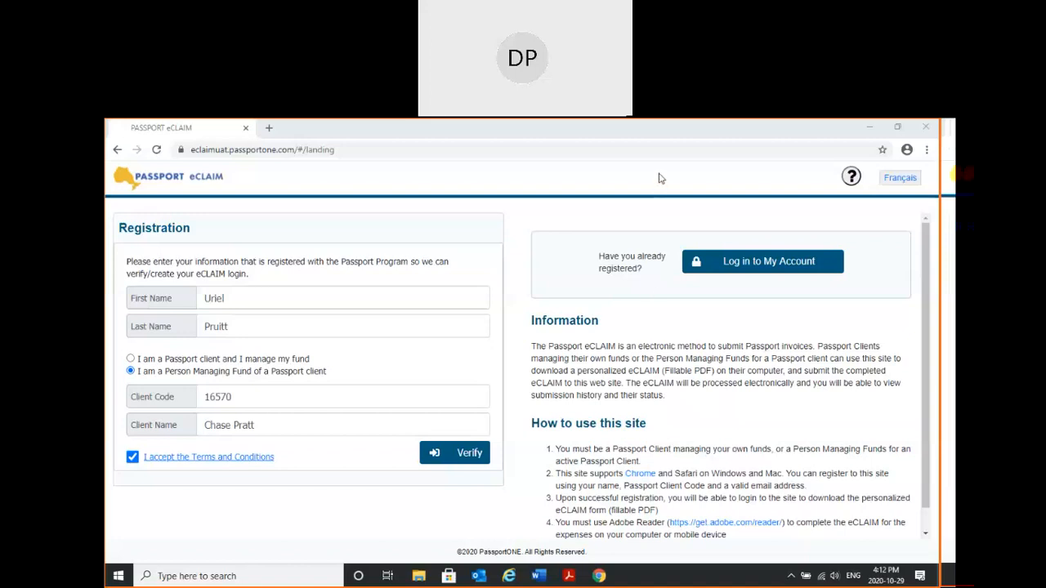
{"action": "mouse_move", "coordinate": [190, 371]}
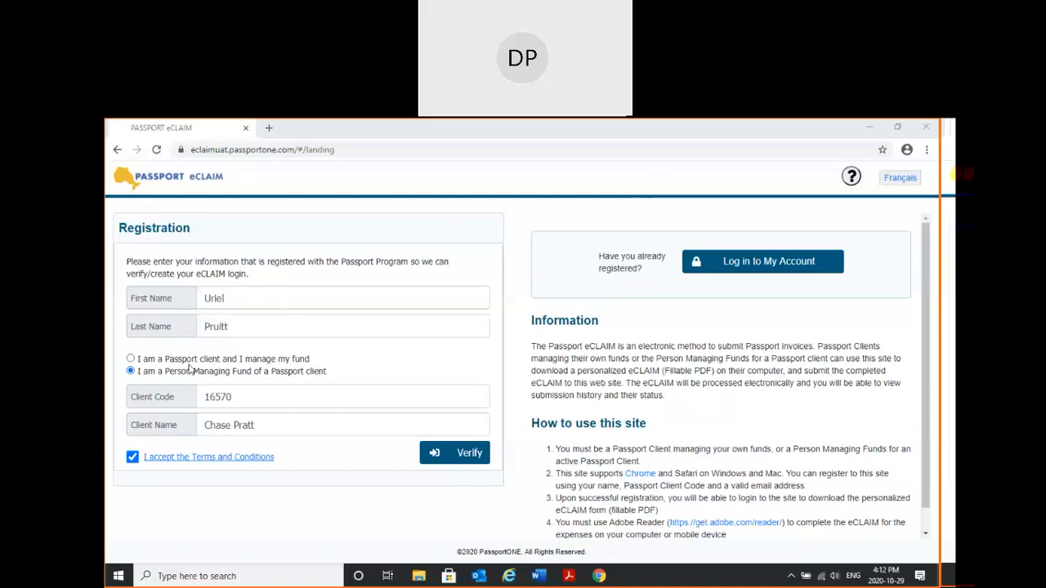
{"action": "mouse_move", "coordinate": [211, 376]}
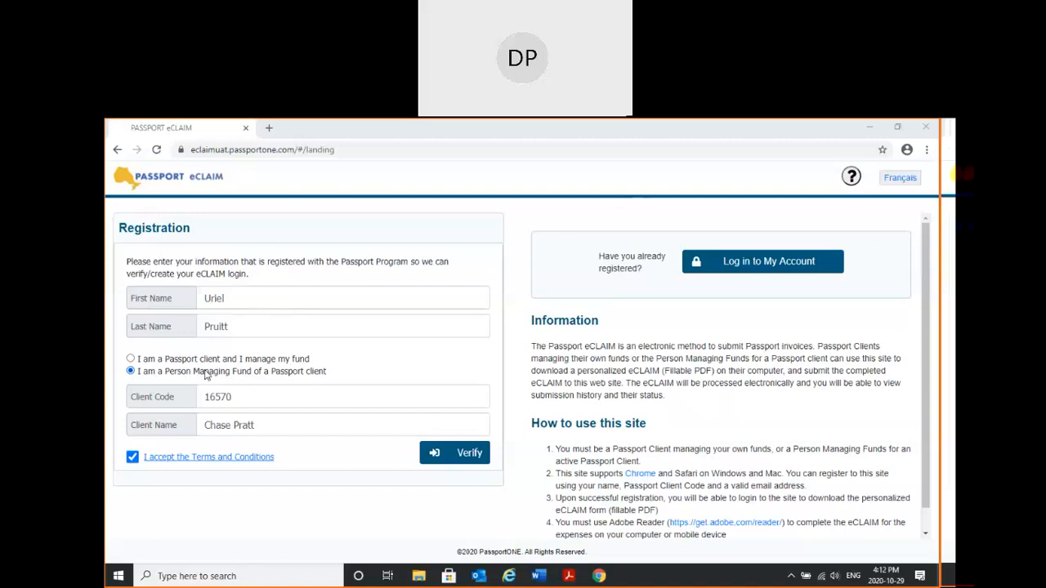
{"action": "mouse_move", "coordinate": [158, 369]}
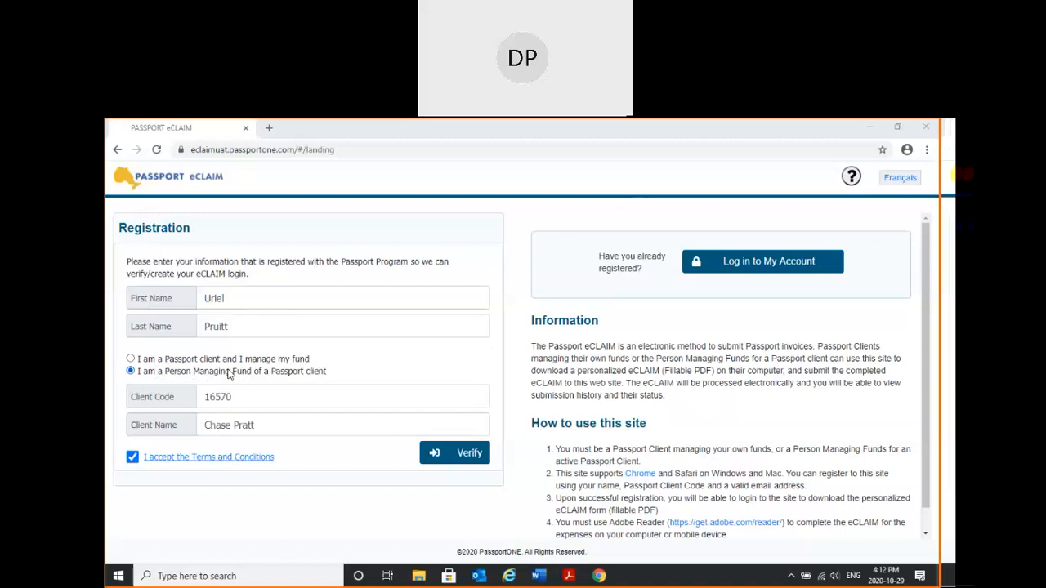
{"action": "mouse_move", "coordinate": [206, 380]}
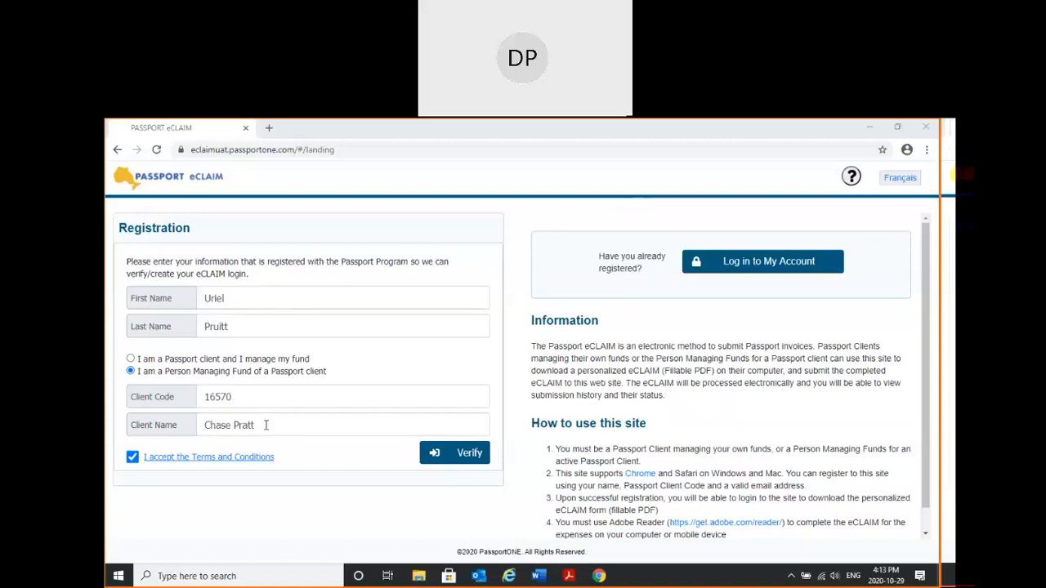
{"action": "mouse_move", "coordinate": [194, 458]}
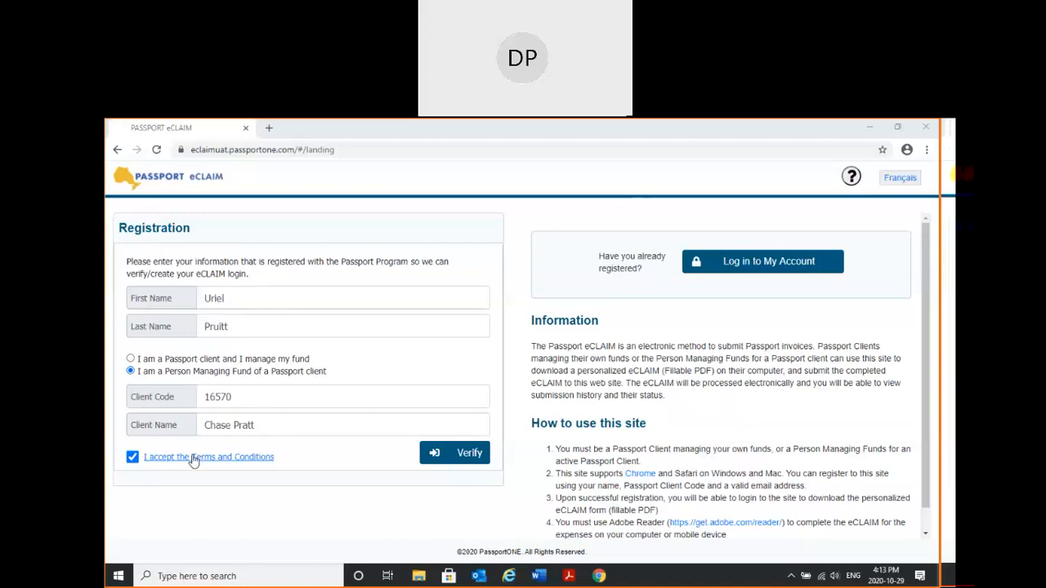
{"action": "mouse_move", "coordinate": [204, 464]}
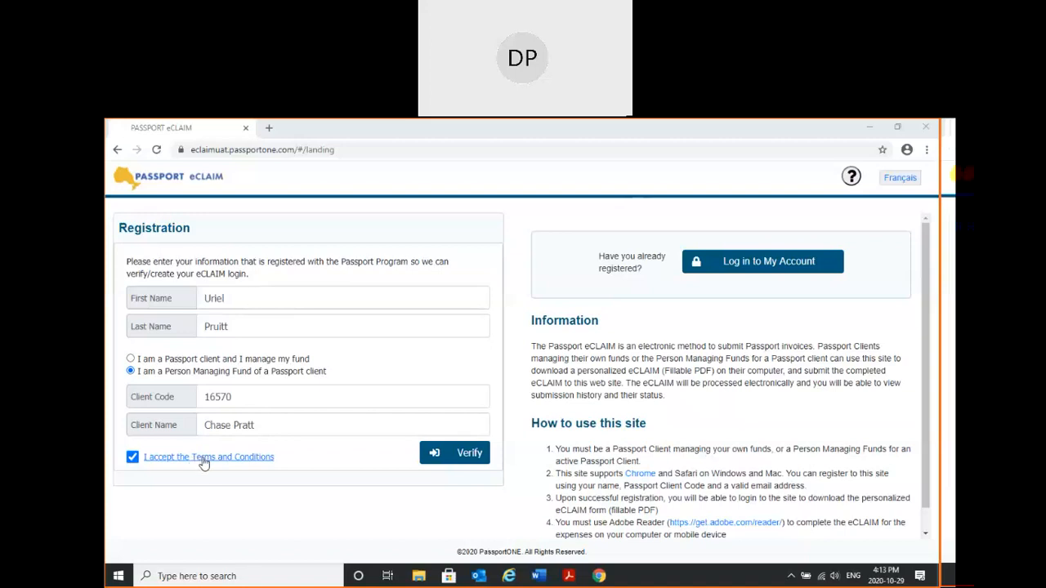
{"action": "mouse_move", "coordinate": [381, 468]}
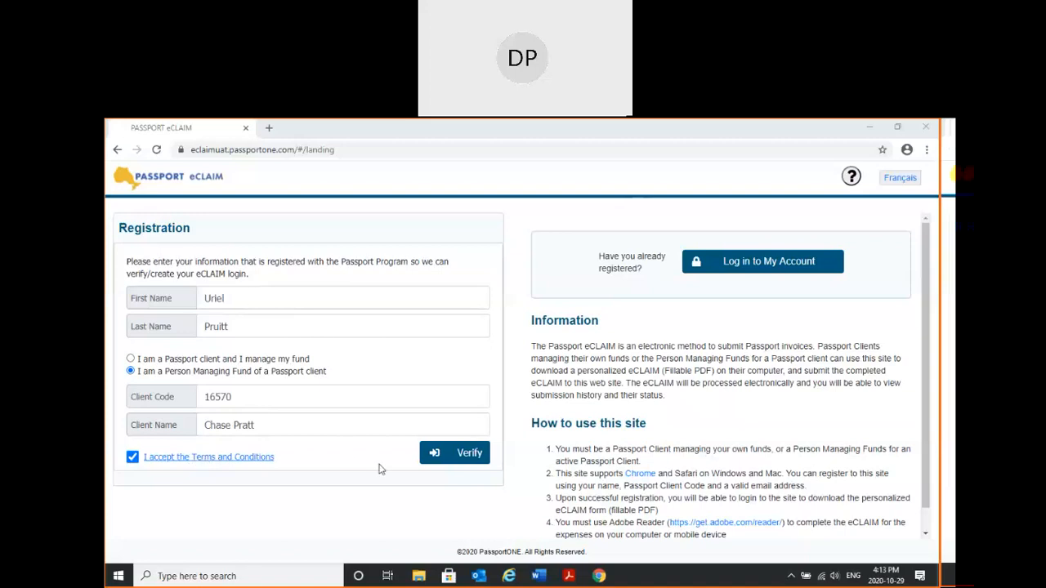
Step: Submit the ticked Terms and Conditions form with Verify to check the client's Passport record
{"action": "left_click", "coordinate": [455, 452]}
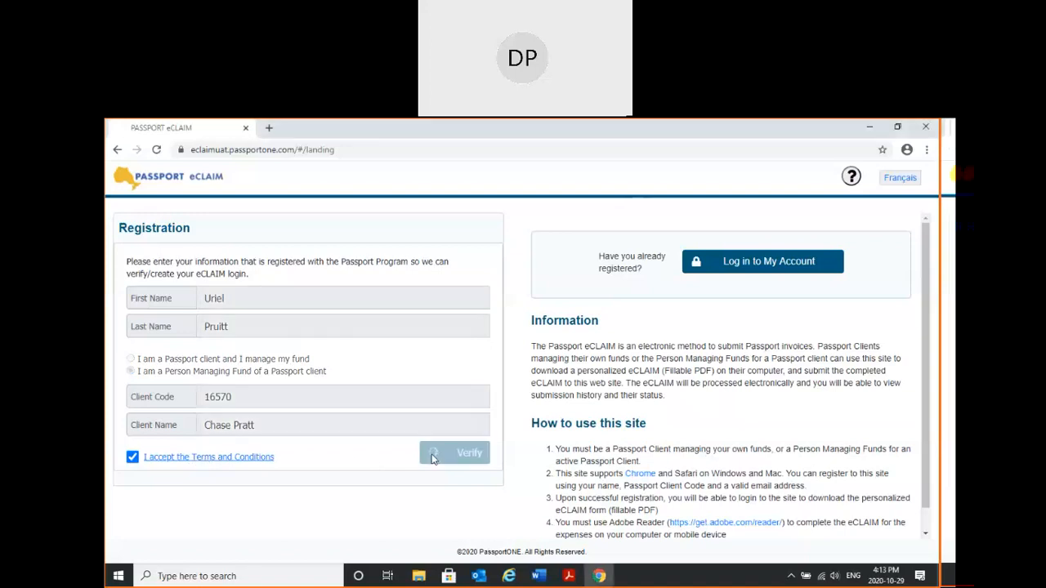
Step: Enter login email 'test@' and the new password, then confirm the password
{"action": "left_click", "coordinate": [455, 452]}
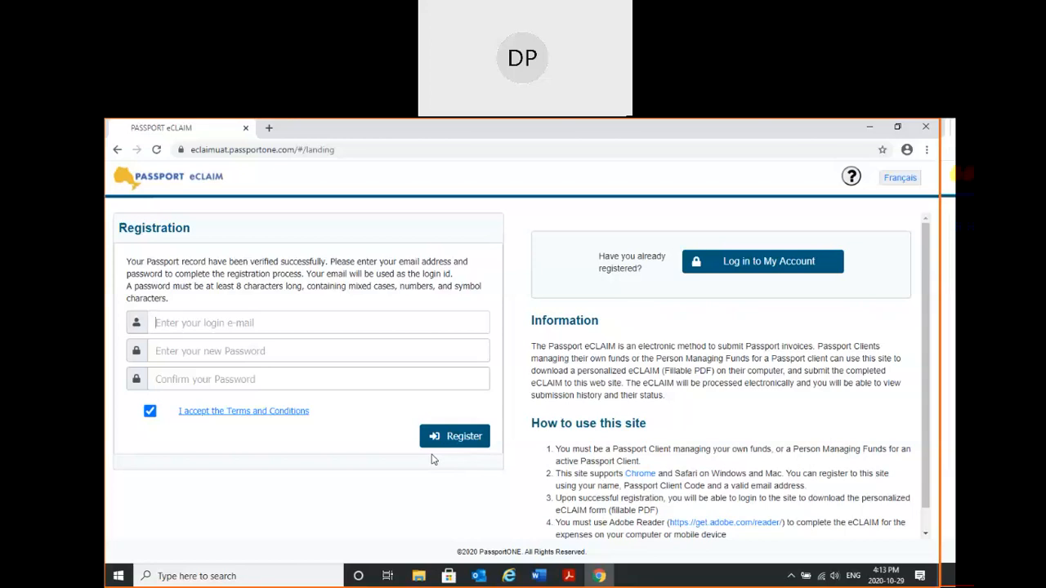
{"action": "type", "text": "test@gmail.com"}
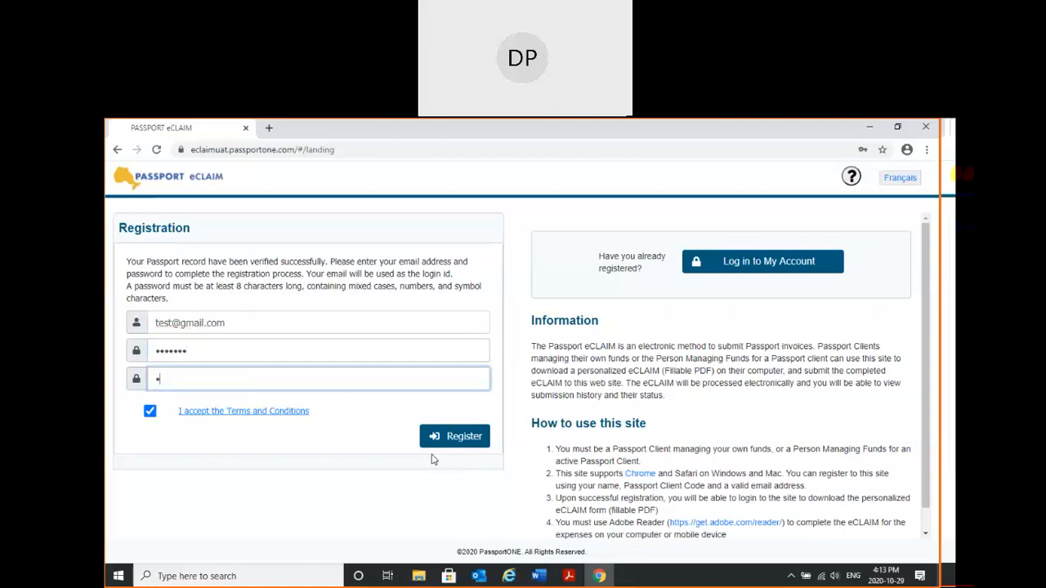
{"action": "type", "text": "password"}
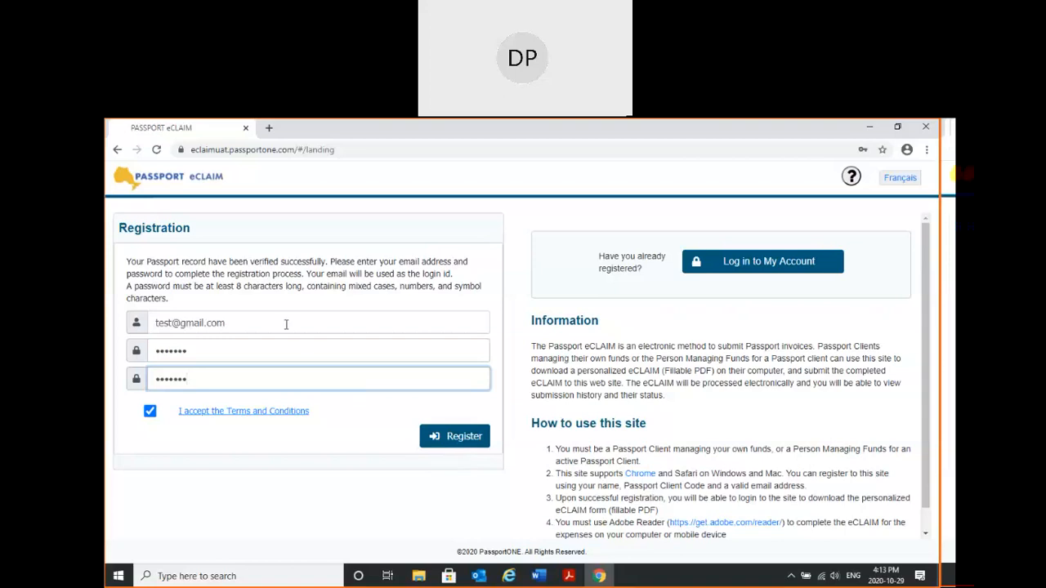
{"action": "mouse_move", "coordinate": [268, 376]}
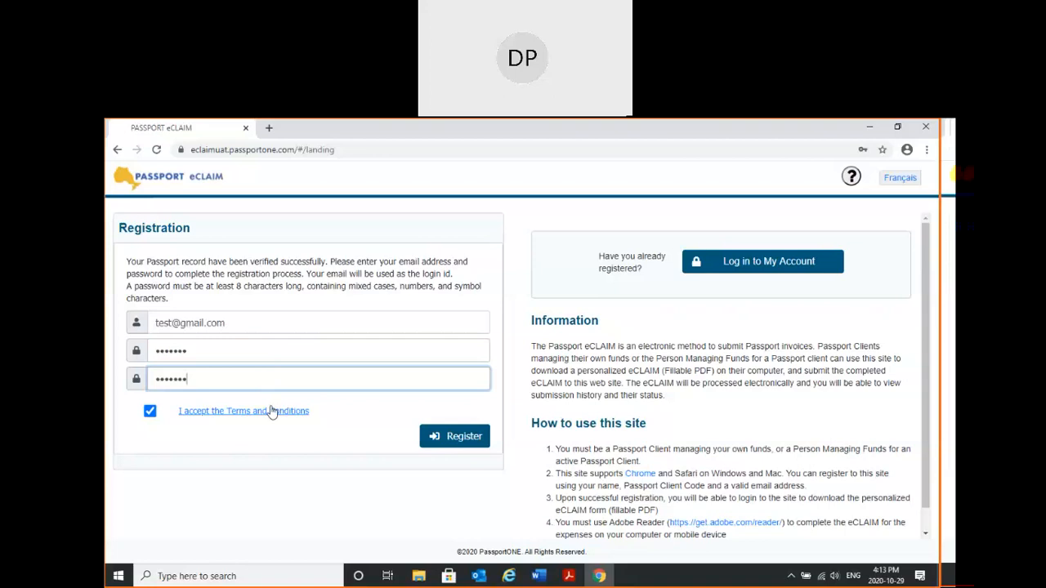
{"action": "mouse_move", "coordinate": [280, 426]}
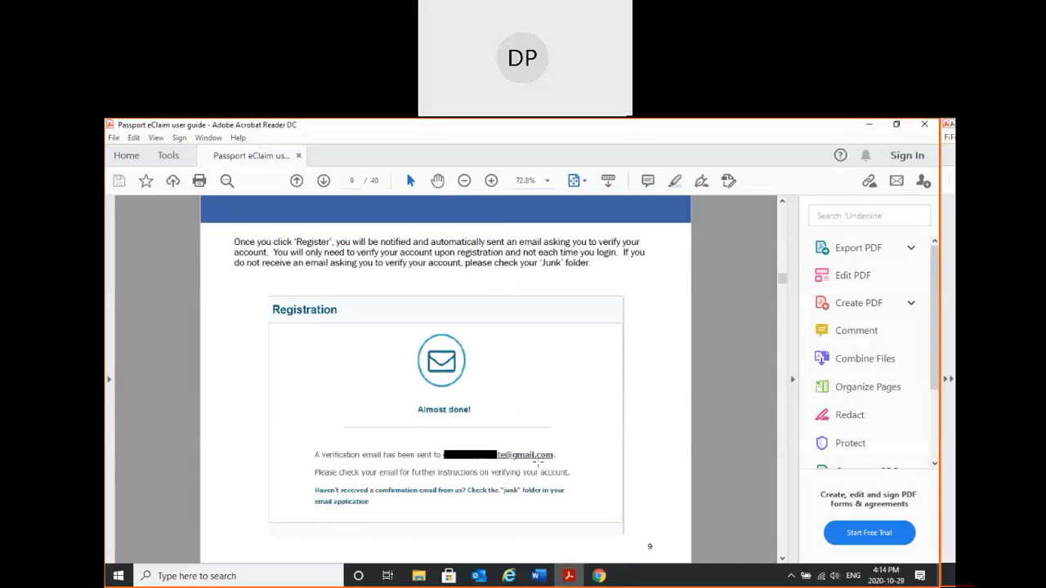
Step: Show page 9 of the eClaim user guide PDF on account activation via confirmation email
{"action": "left_click", "coordinate": [323, 181]}
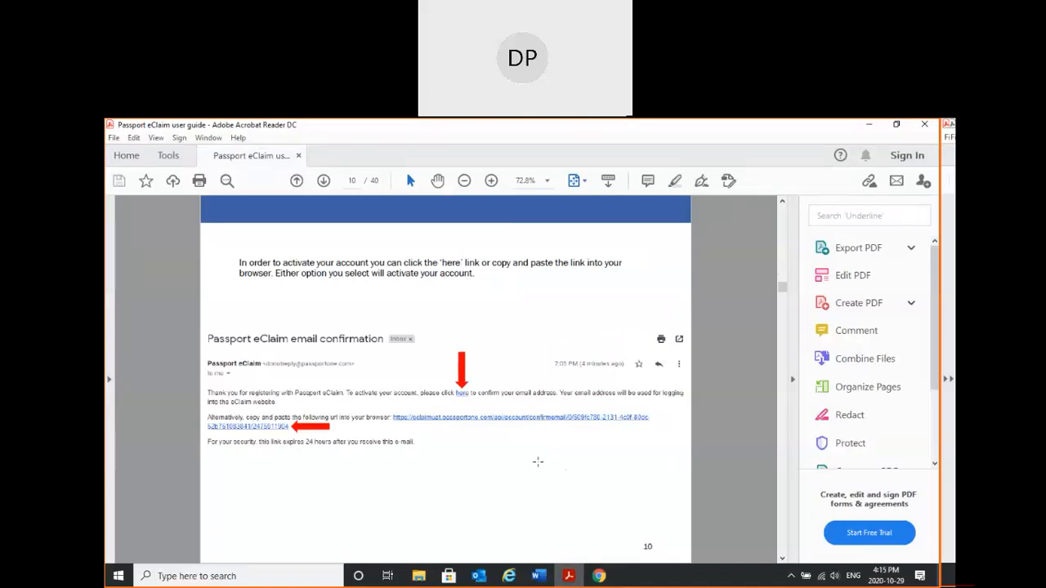
{"action": "mouse_move", "coordinate": [481, 401]}
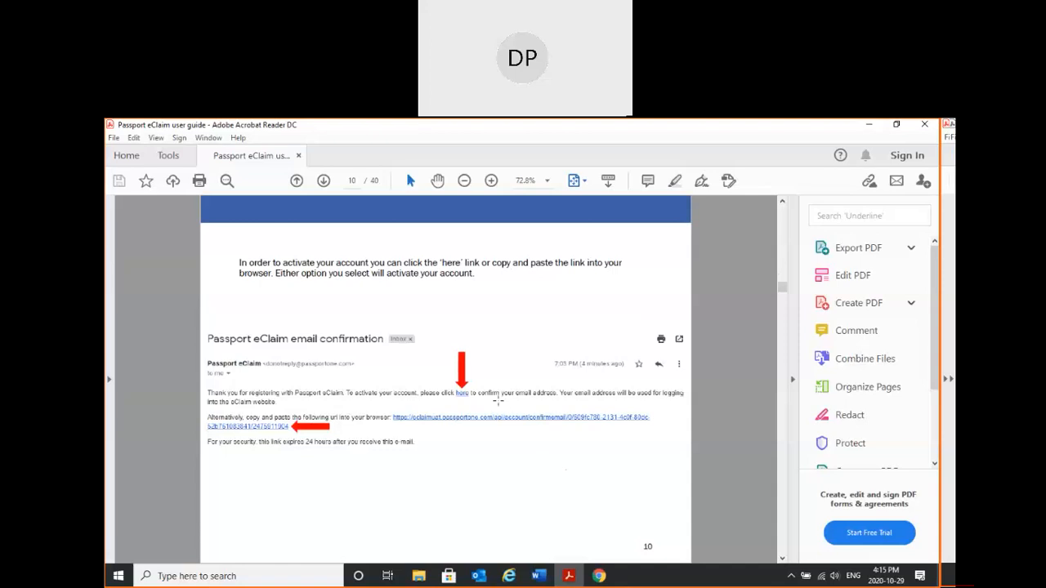
{"action": "mouse_move", "coordinate": [461, 405]}
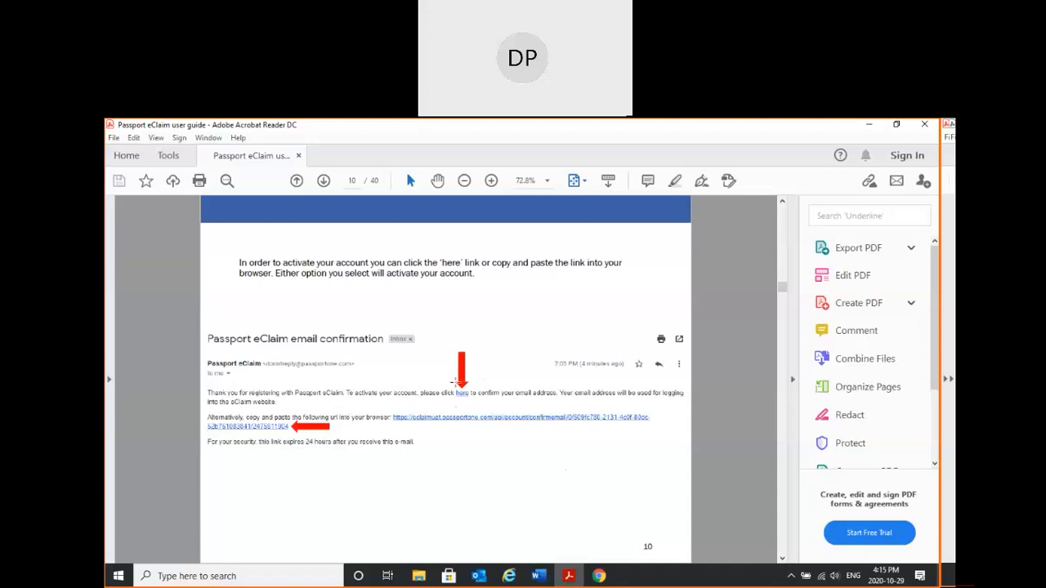
{"action": "mouse_move", "coordinate": [457, 408]}
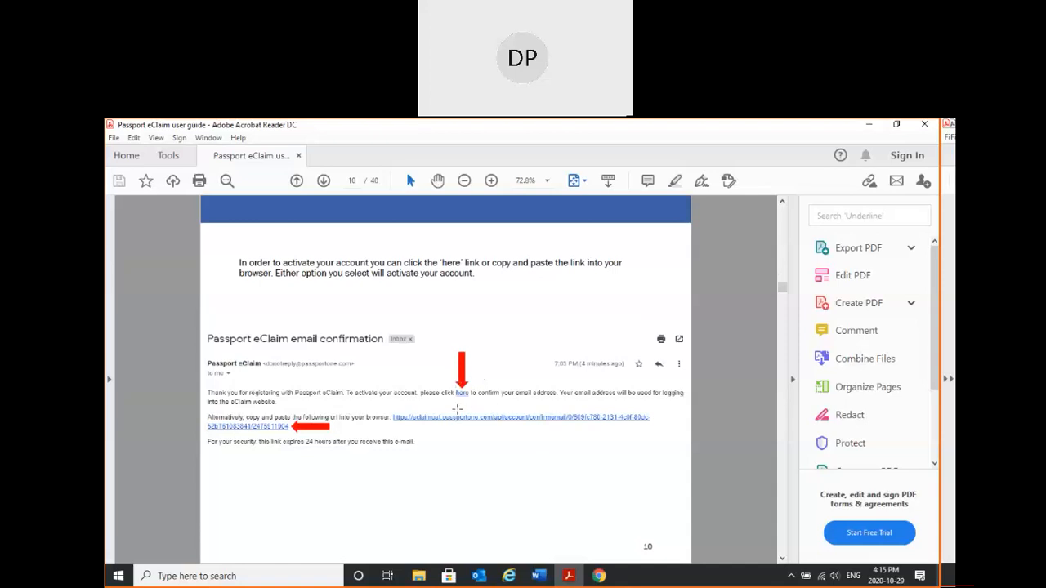